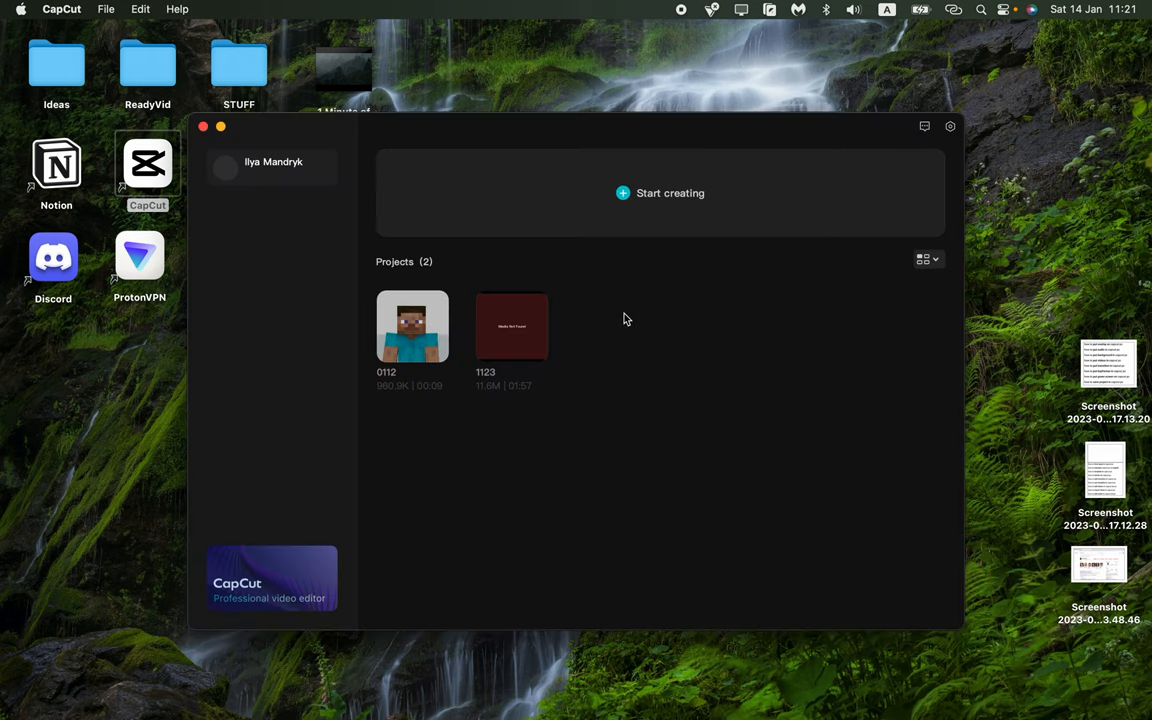
Open project 0112, which contains the Dr Livesey Minecraft walking clip
double_click(412, 326)
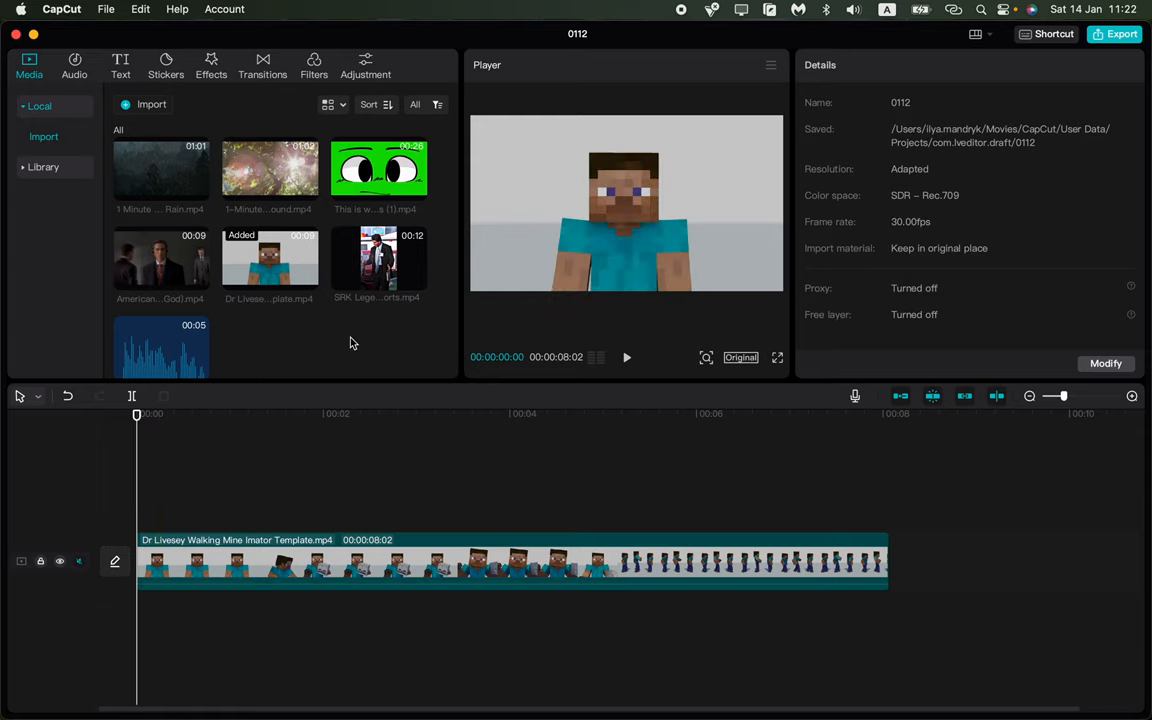
Put the green-screen eyes clip on a track above the walking clip, trimmed to about four seconds
left_click_drag(379, 168, 295, 440)
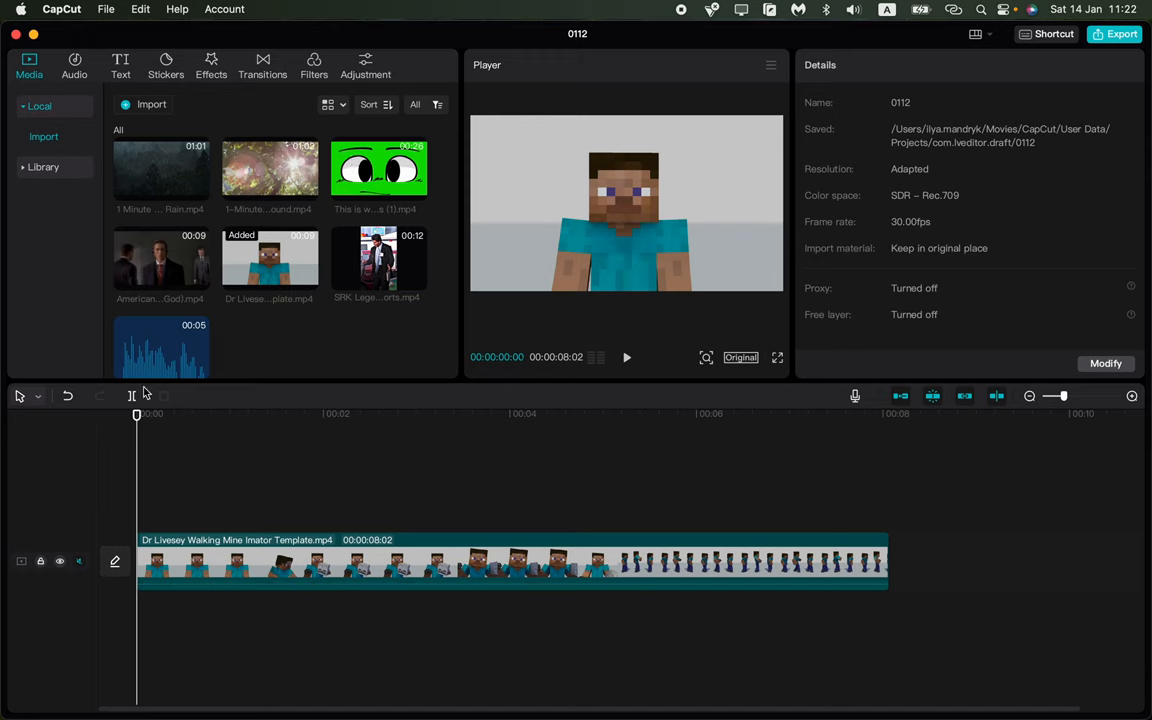
left_click(888, 557)
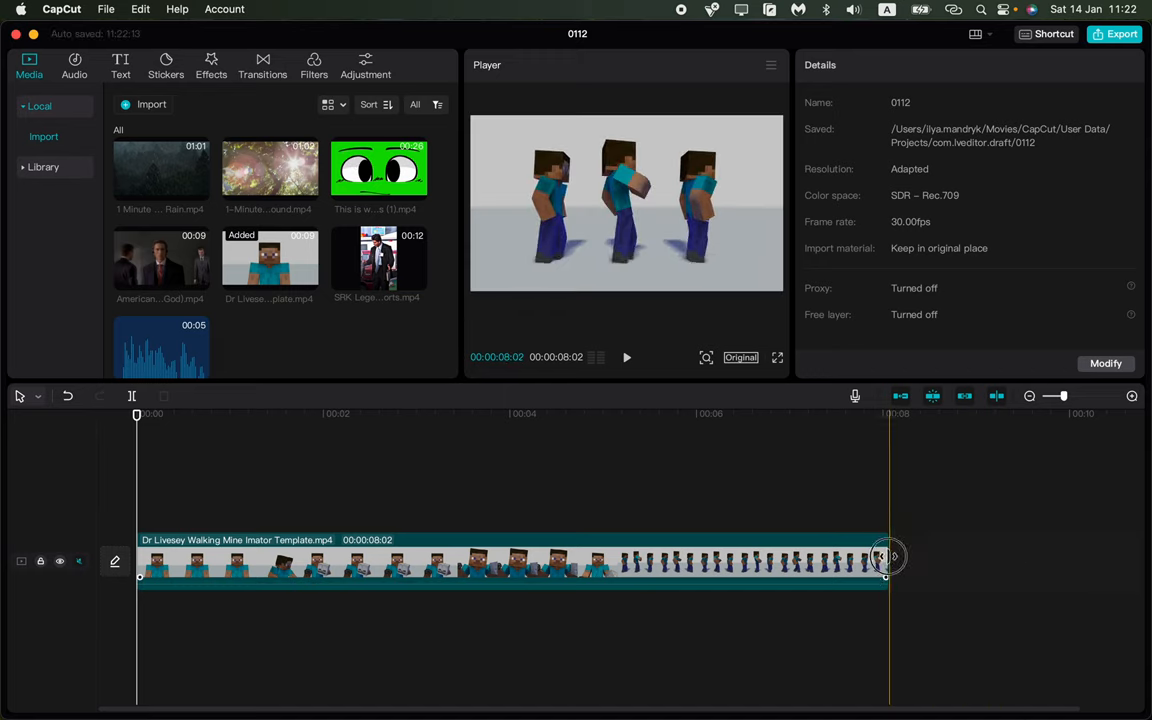
left_click(500, 560)
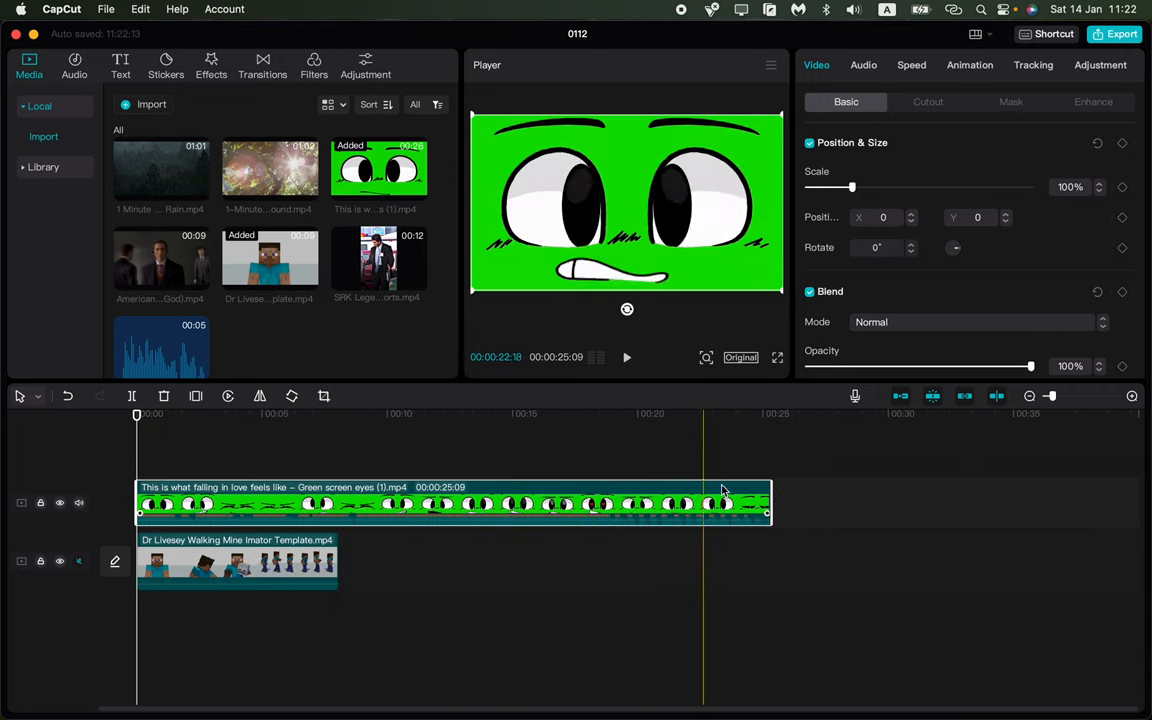
left_click_drag(767, 503, 280, 503)
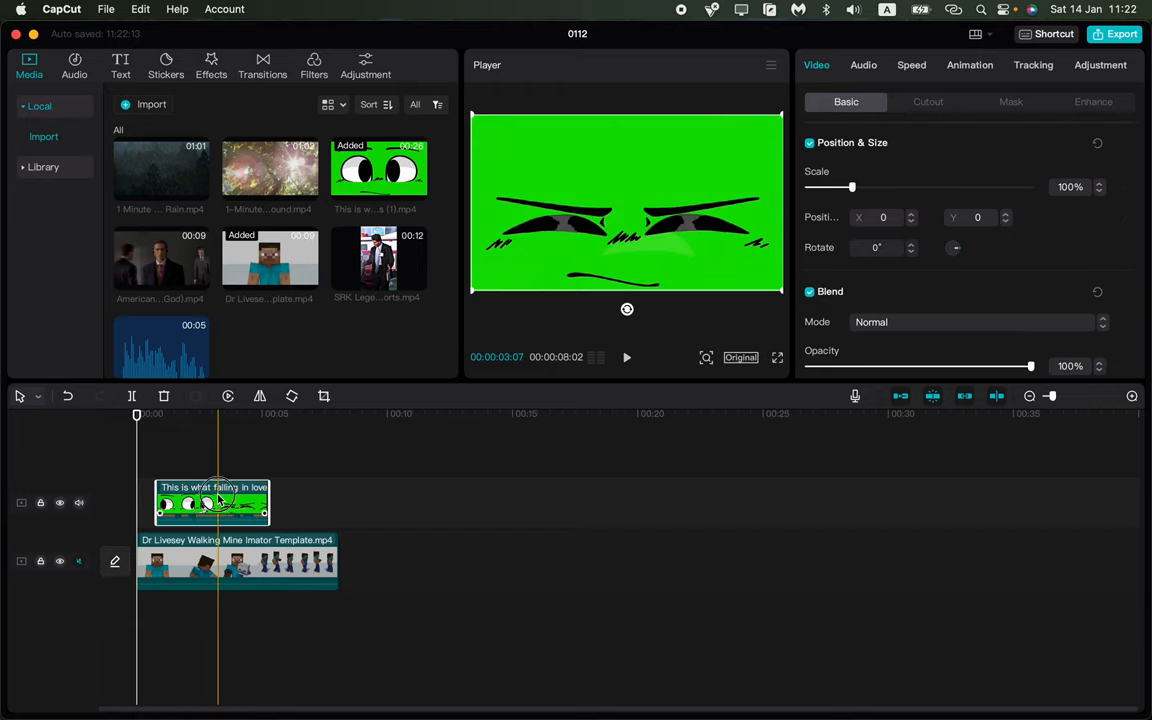
left_click(78, 502)
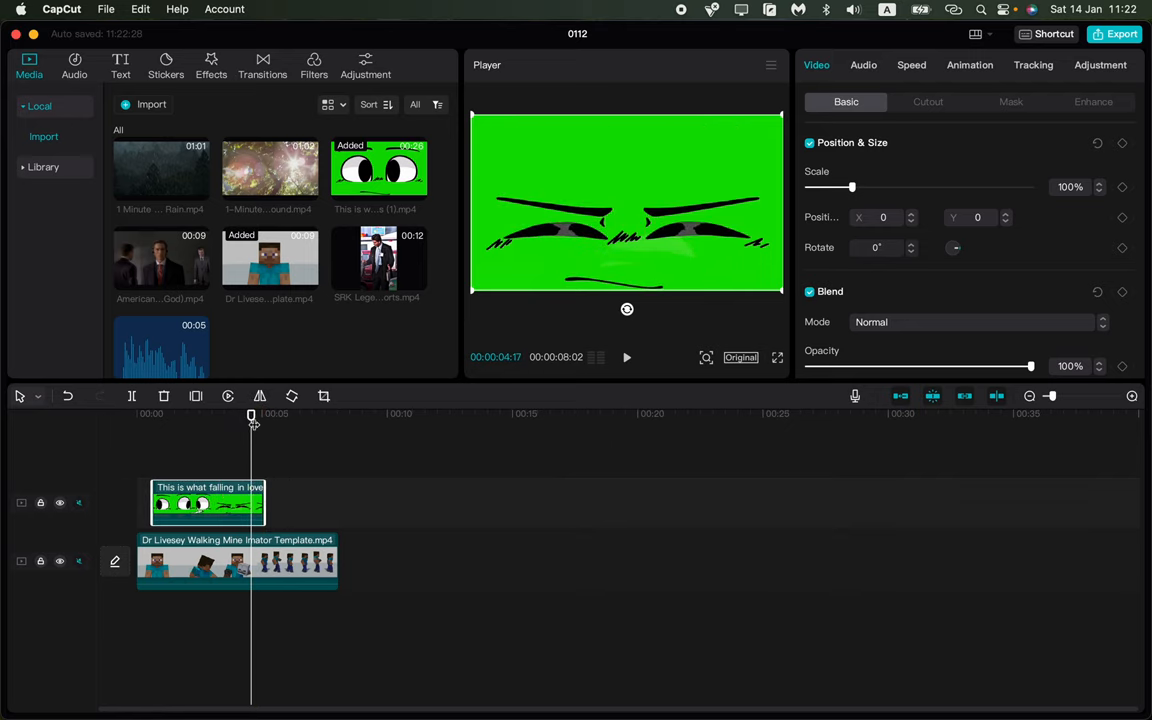
Preview the layered clips, then show the eyes clip's Video > Cutout settings
left_click(627, 357)
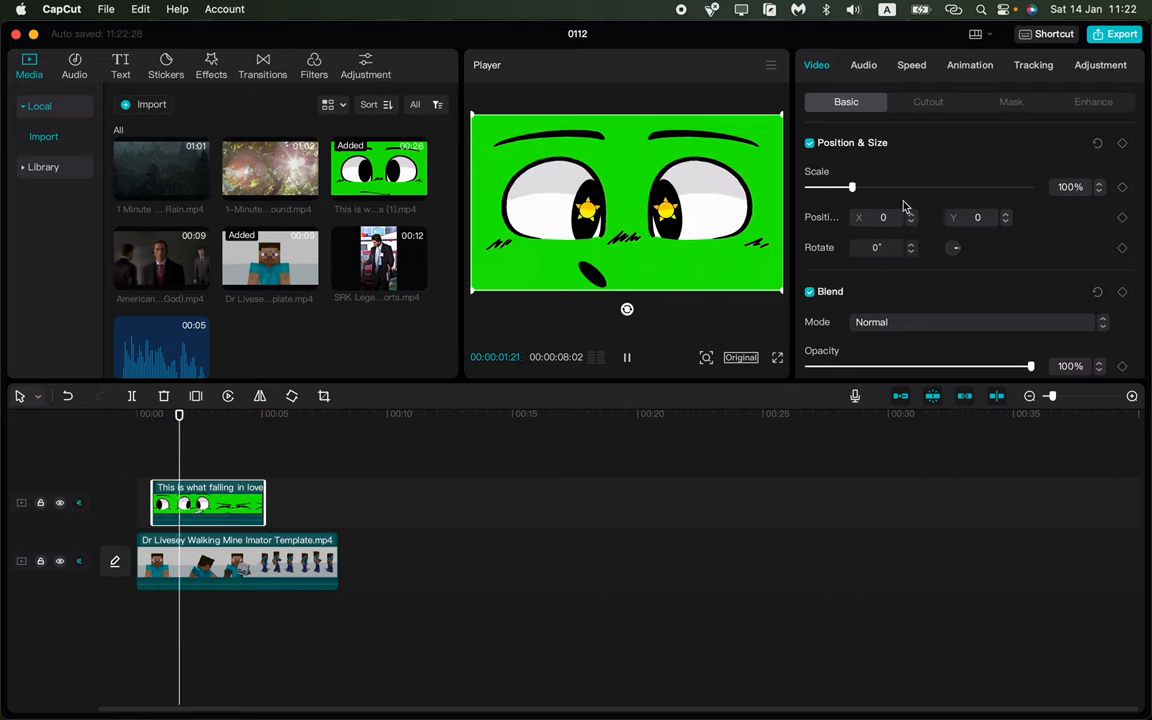
left_click(627, 357)
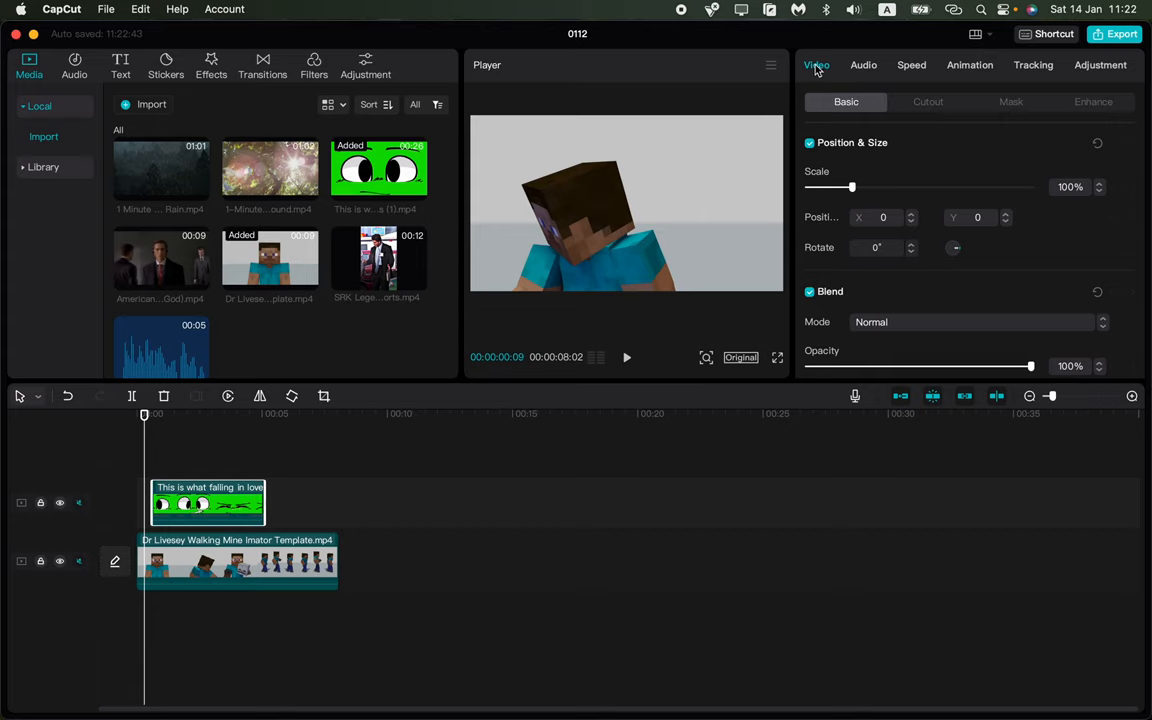
left_click(927, 101)
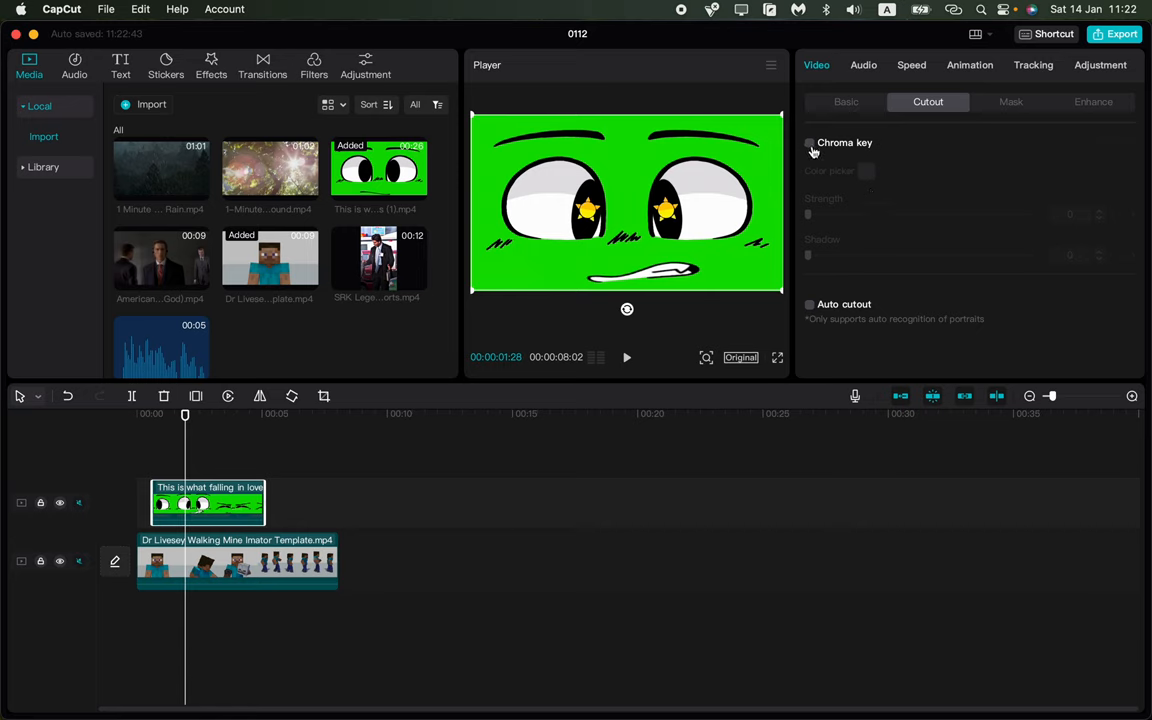
Enable Chroma key on the eyes clip and sample the green background as key colour
left_click(810, 143)
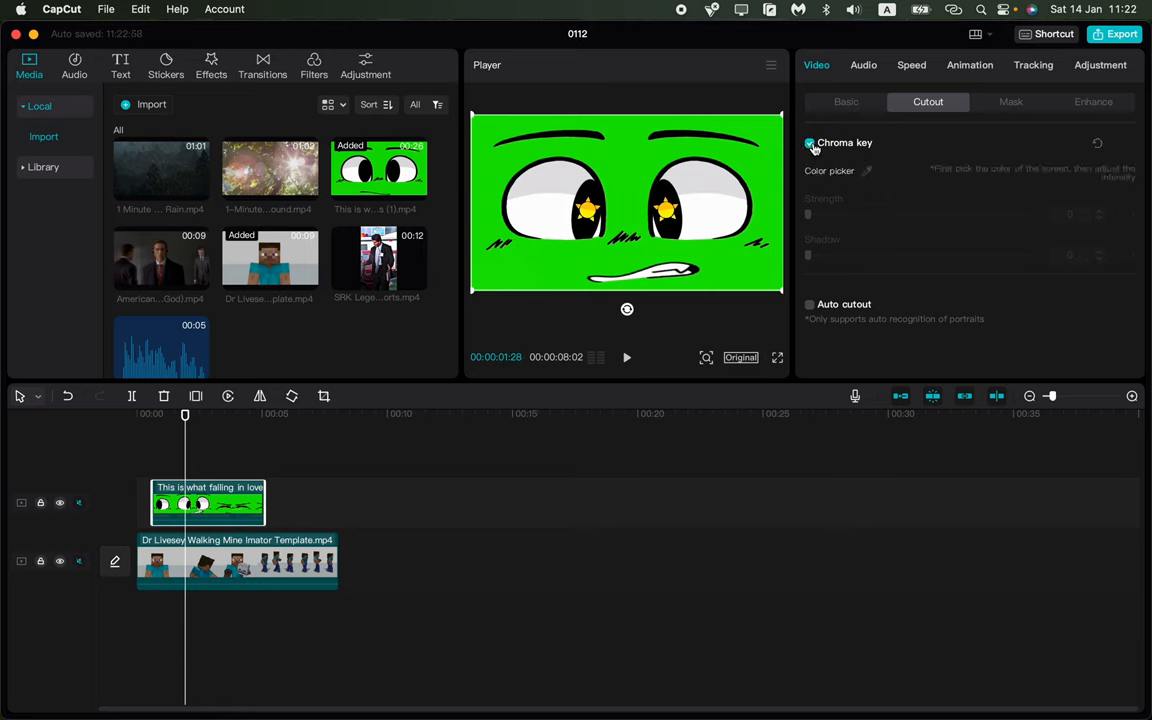
left_click(810, 143)
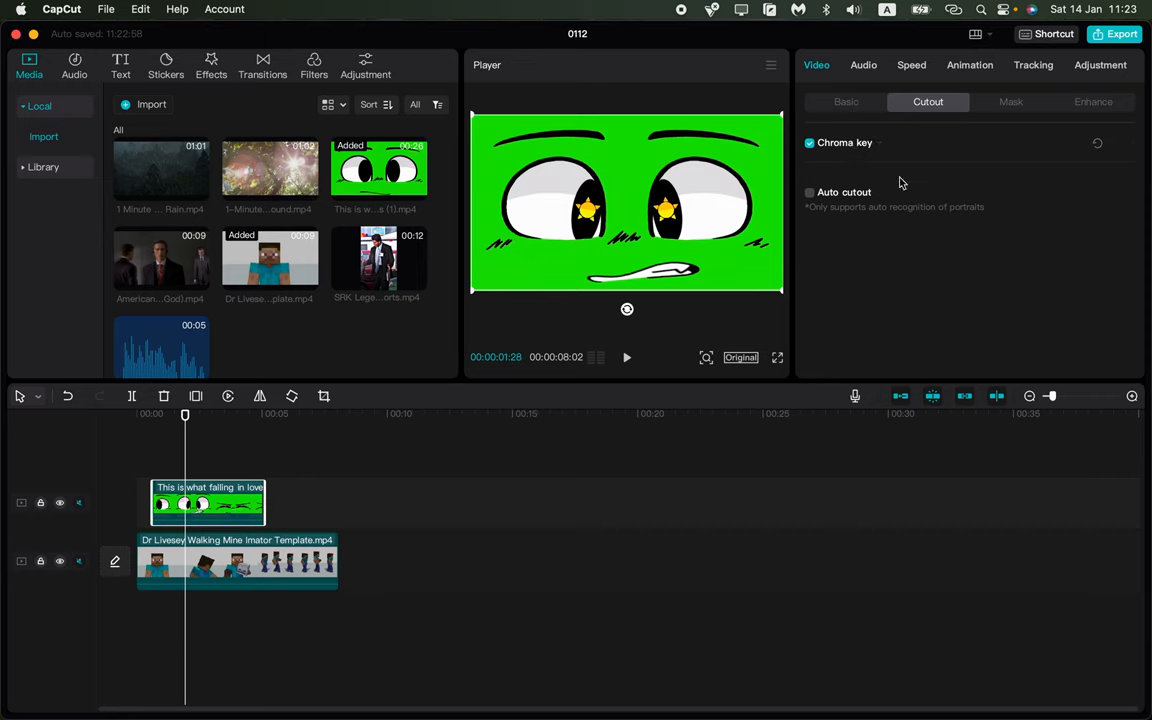
left_click(810, 142)
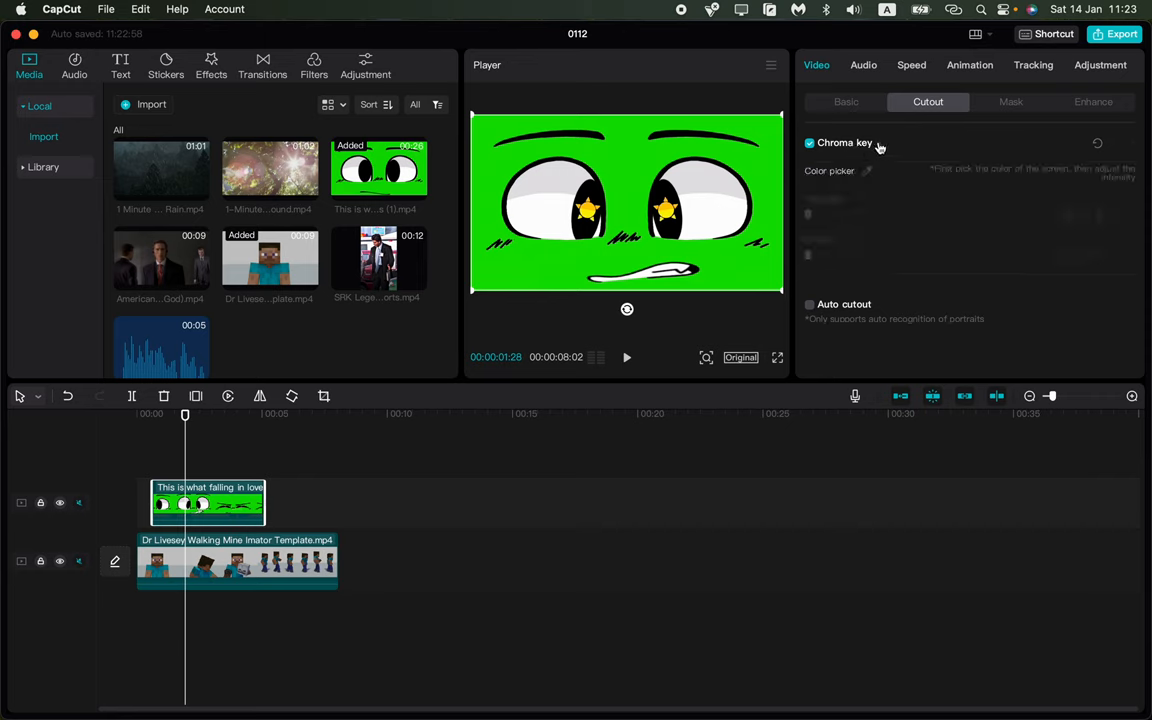
mouse_move(868, 172)
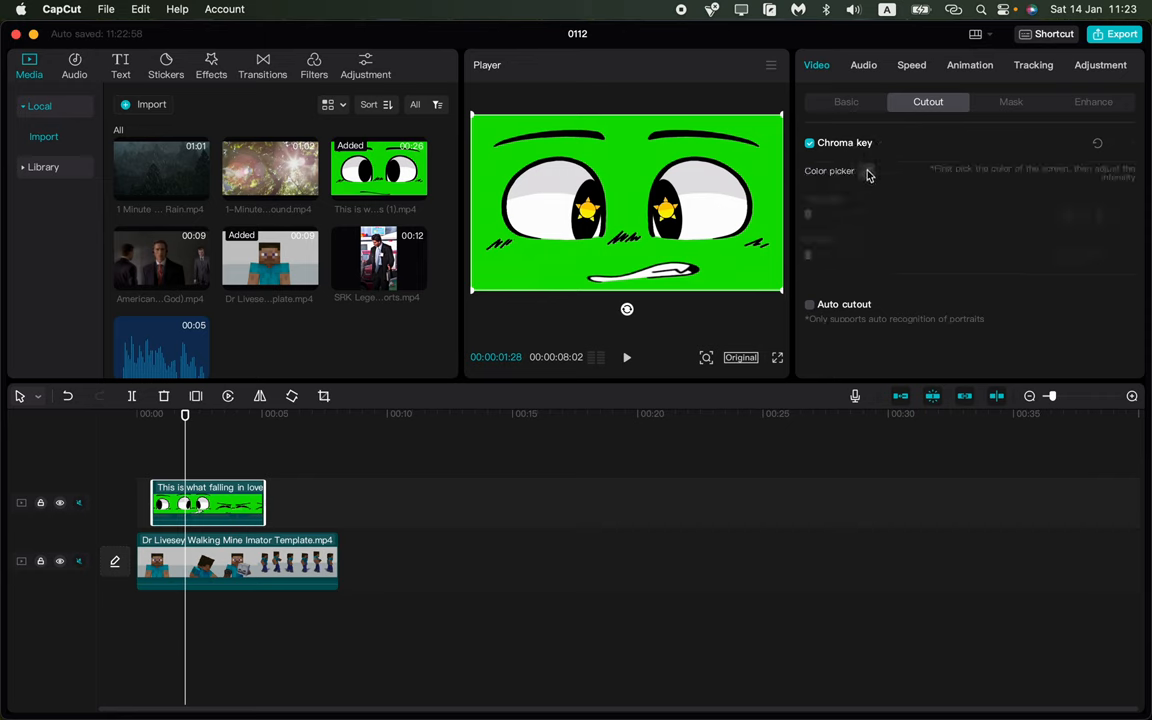
left_click(866, 170)
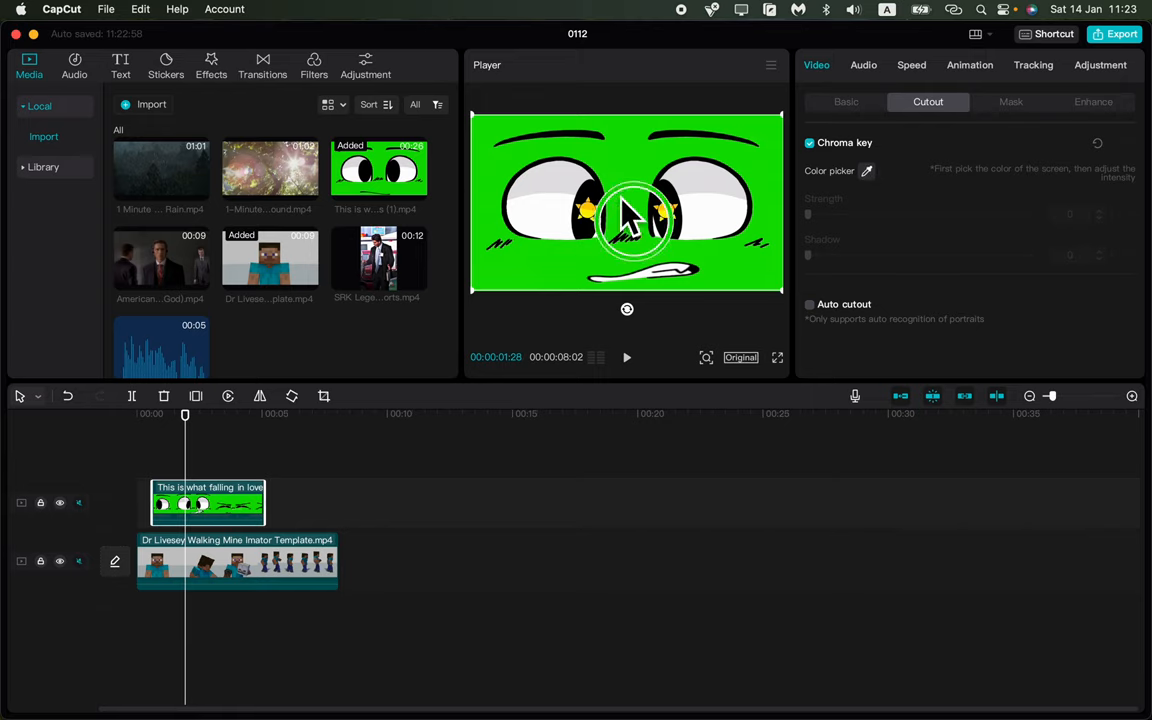
left_click(635, 215)
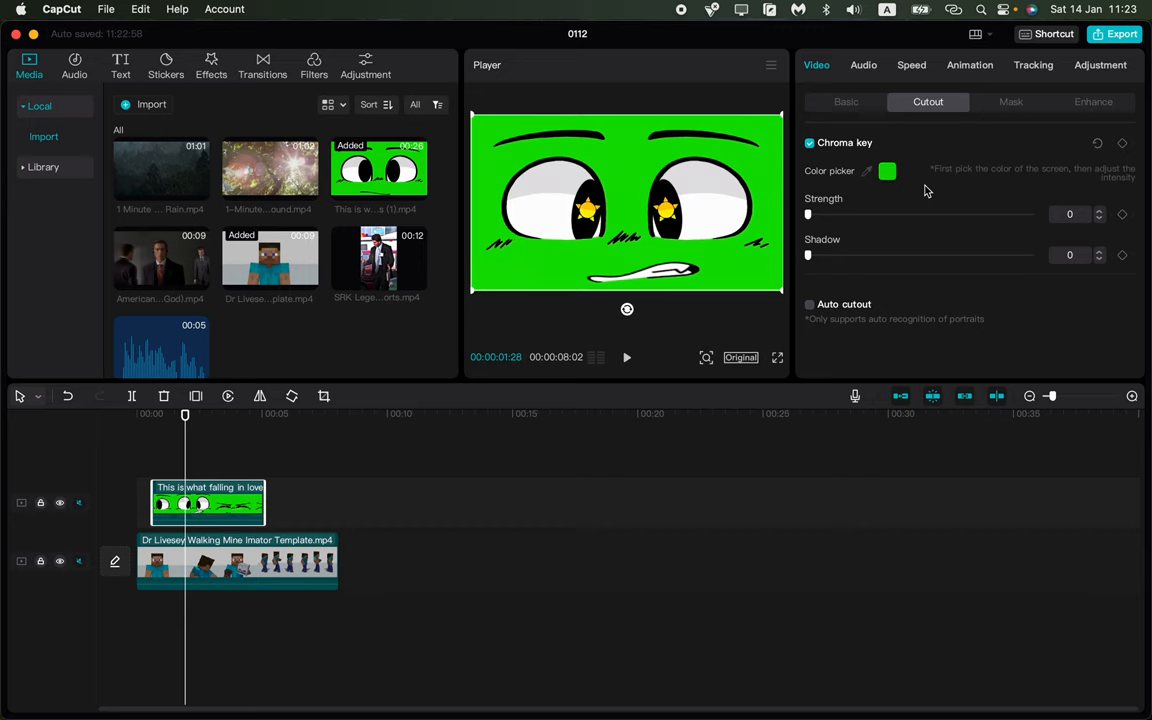
Raise chroma key strength to about 53 and shadow to 71 to clear the green
left_click_drag(808, 214, 838, 214)
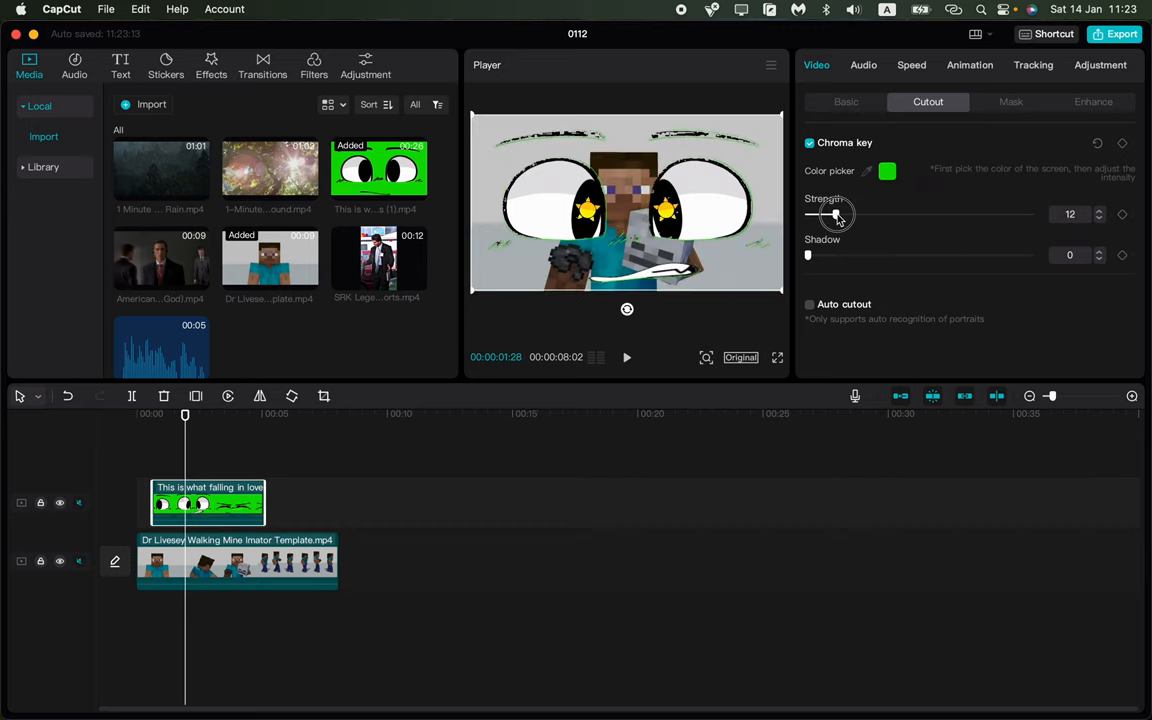
left_click_drag(835, 214, 912, 214)
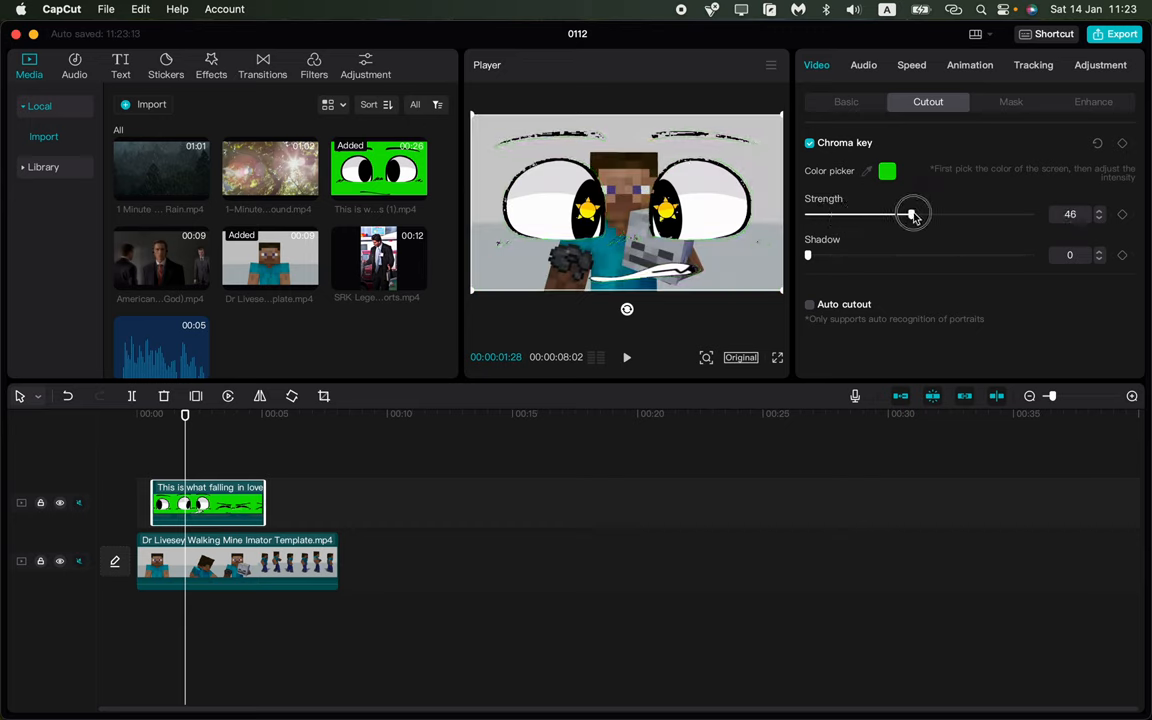
left_click_drag(808, 254, 823, 254)
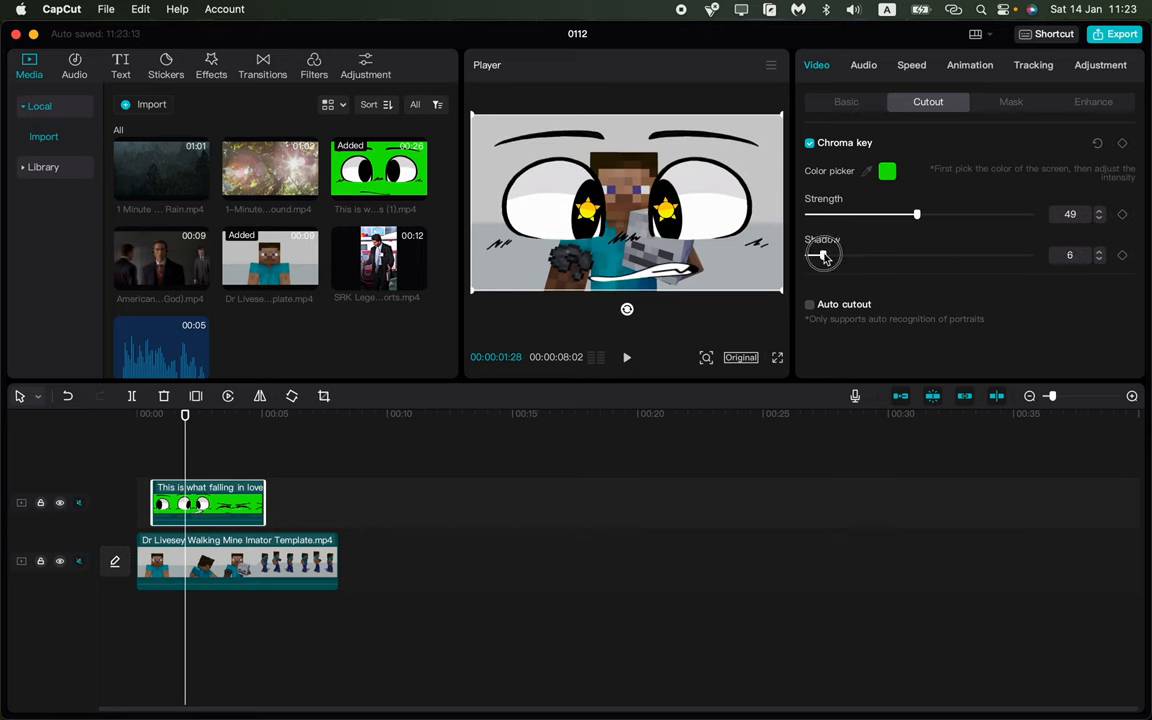
left_click_drag(822, 255, 958, 255)
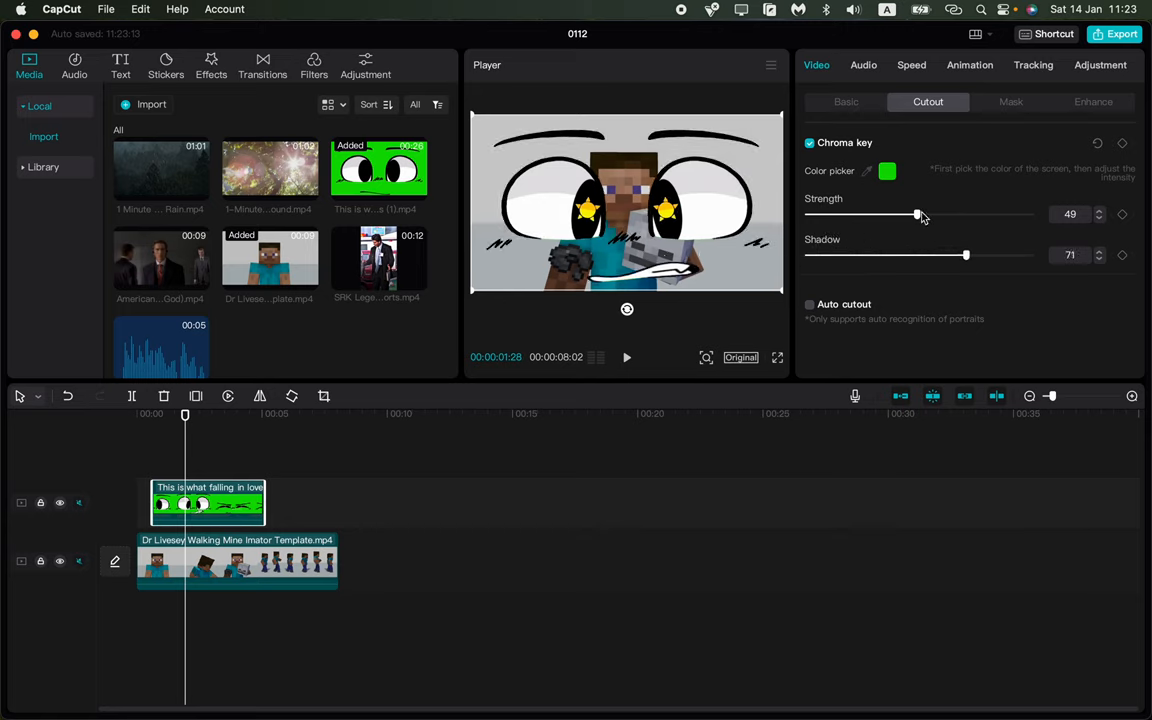
left_click_drag(917, 214, 926, 214)
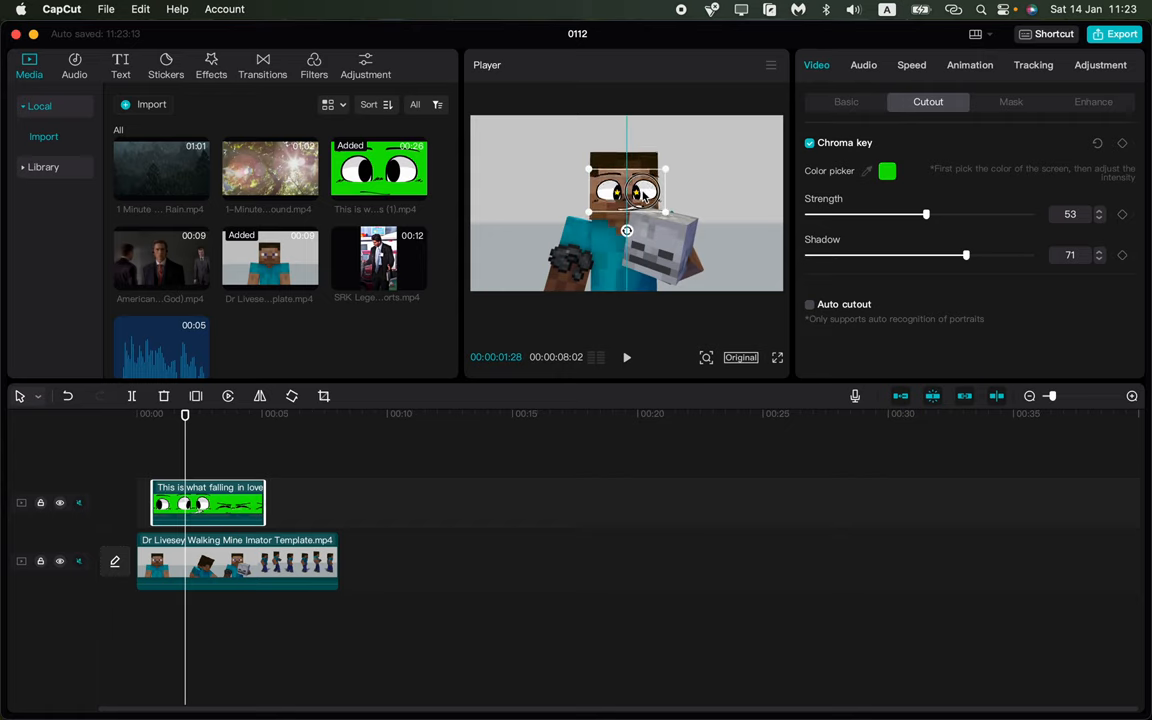
Scale up and reposition the keyed eyes over the character's head, previewing before and after
left_click(627, 357)
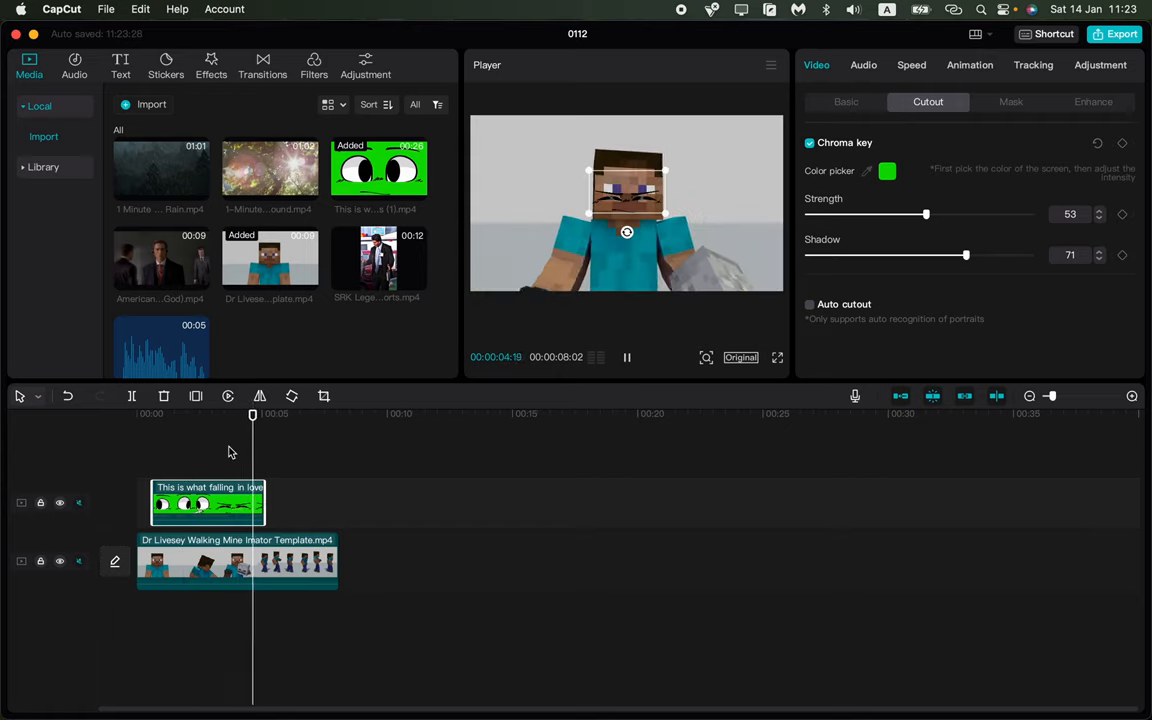
left_click_drag(253, 413, 145, 413)
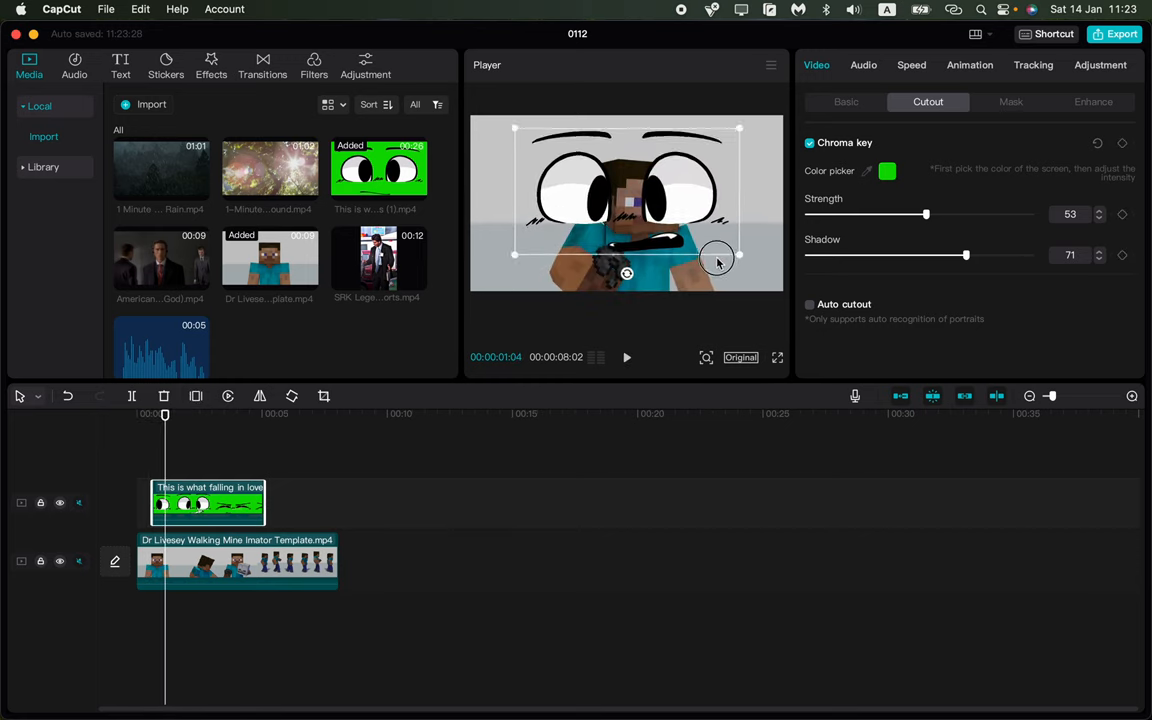
left_click_drag(716, 258, 635, 207)
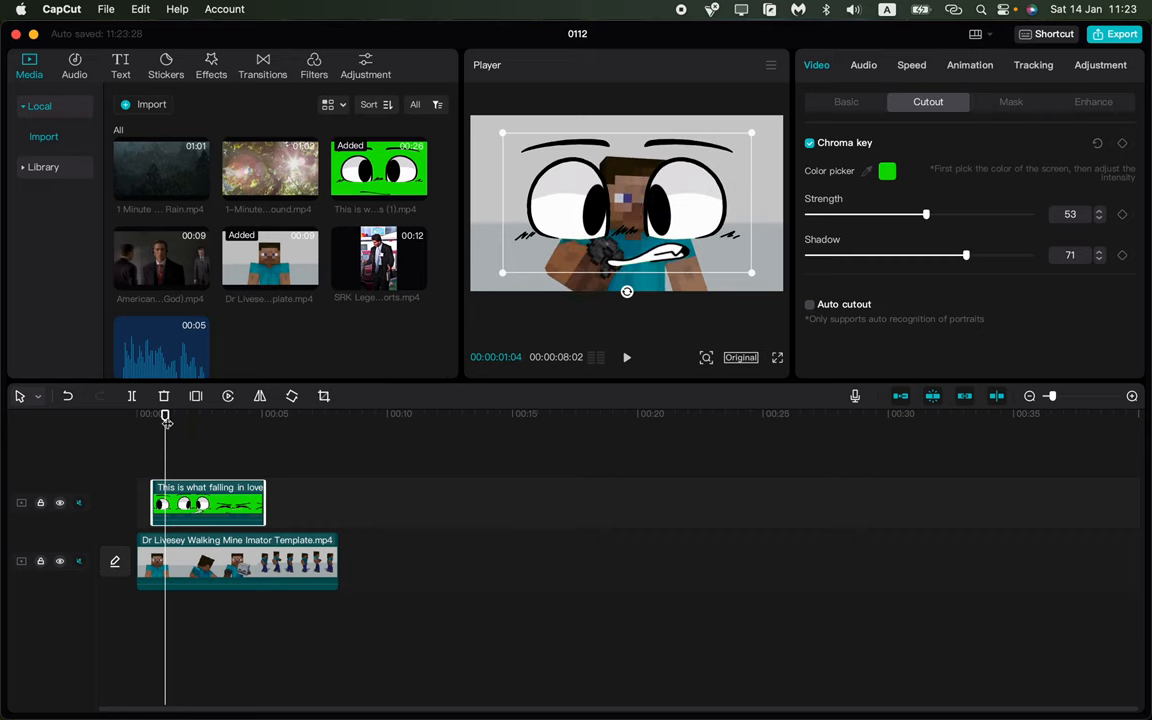
left_click(627, 357)
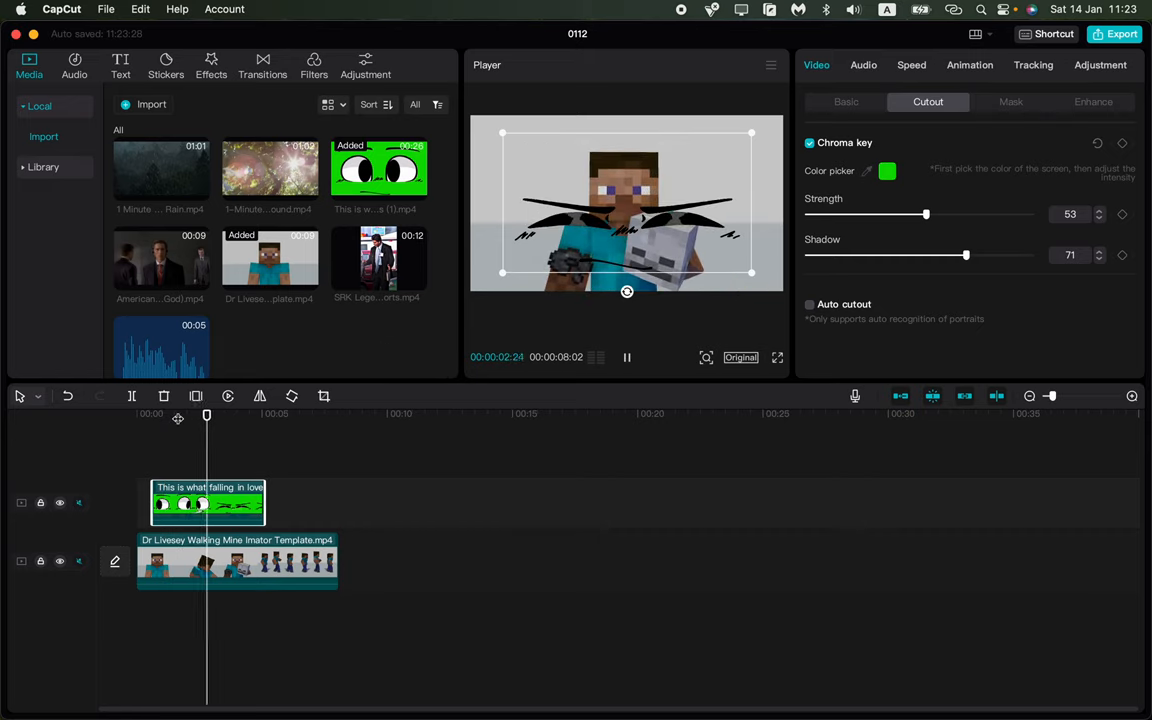